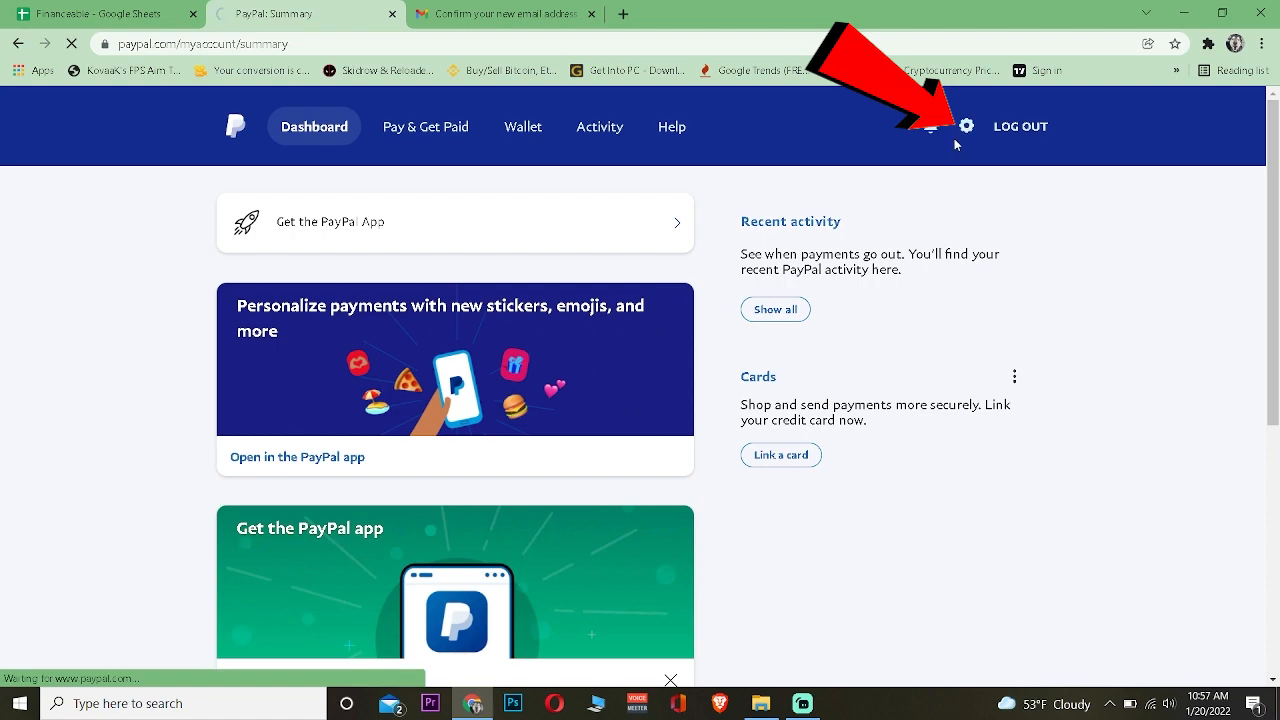
- Go to PayPal account settings and scroll to the Emails section
{"action": "left_click", "coordinate": [966, 126]}
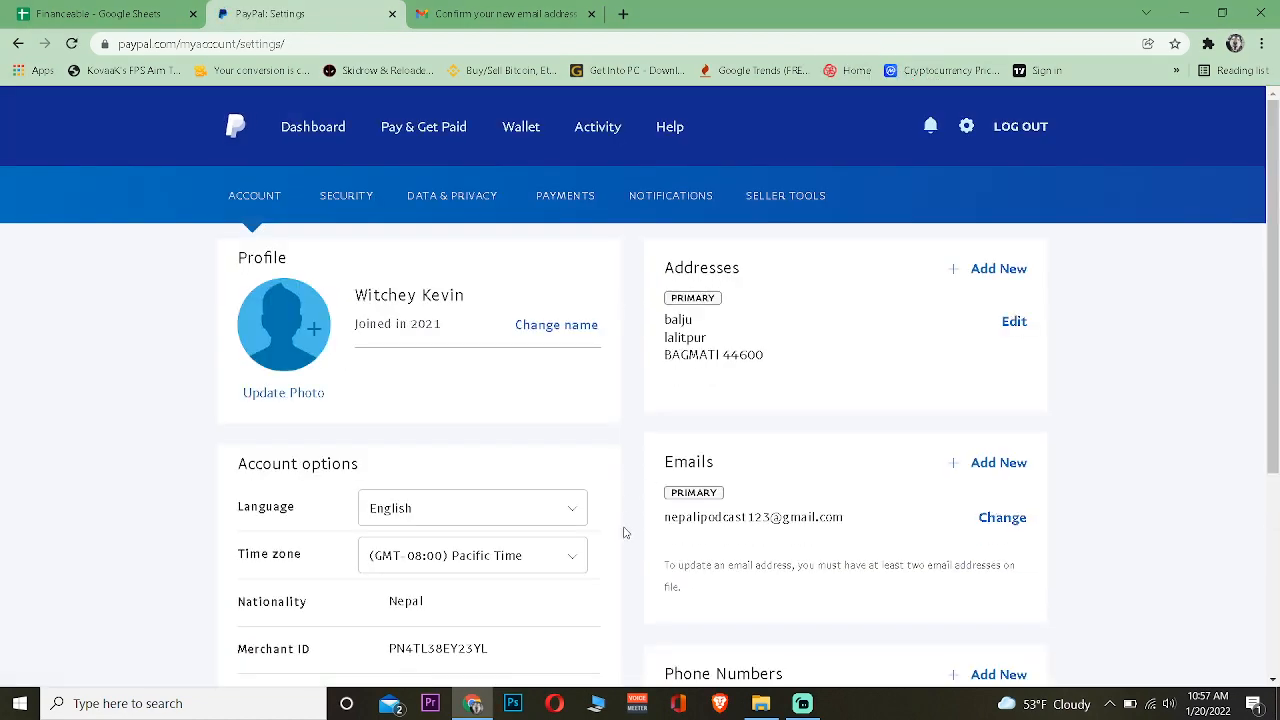
{"action": "scroll", "scroll_direction": "down", "scroll_amount": 3}
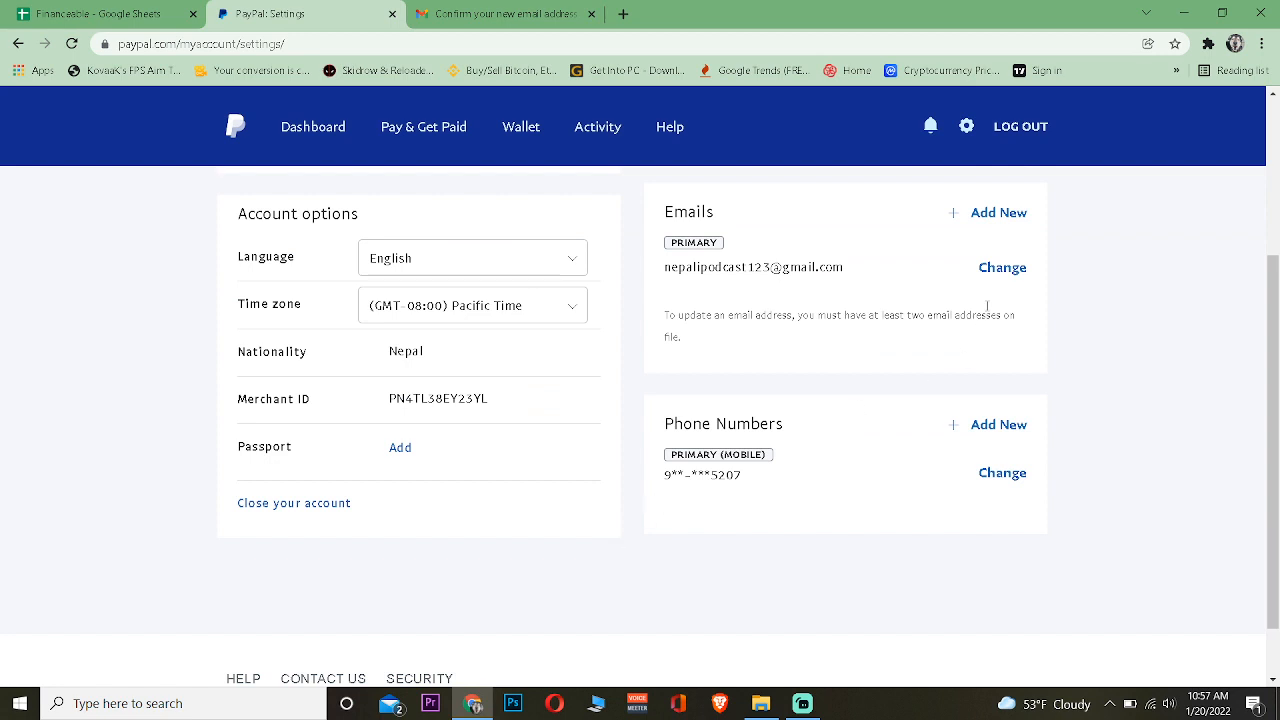
- Add a new email address to the PayPal account and submit it
{"action": "left_click", "coordinate": [997, 212]}
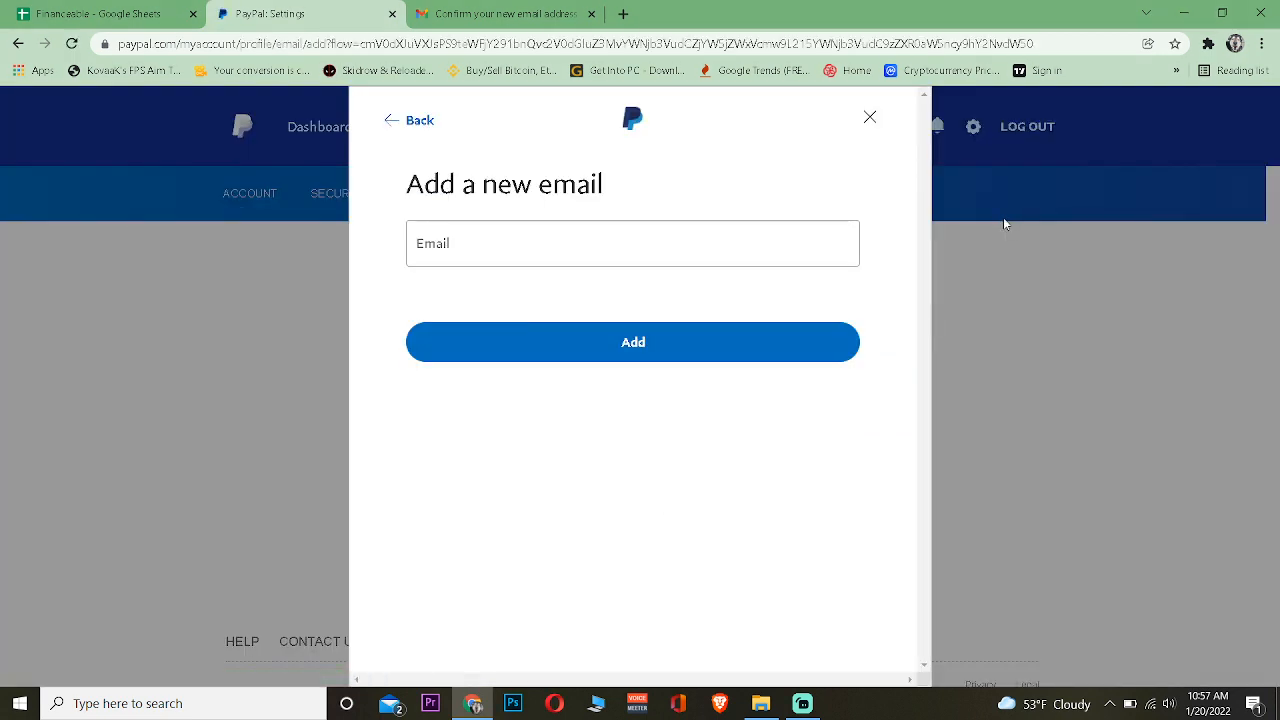
{"action": "mouse_move", "coordinate": [967, 215]}
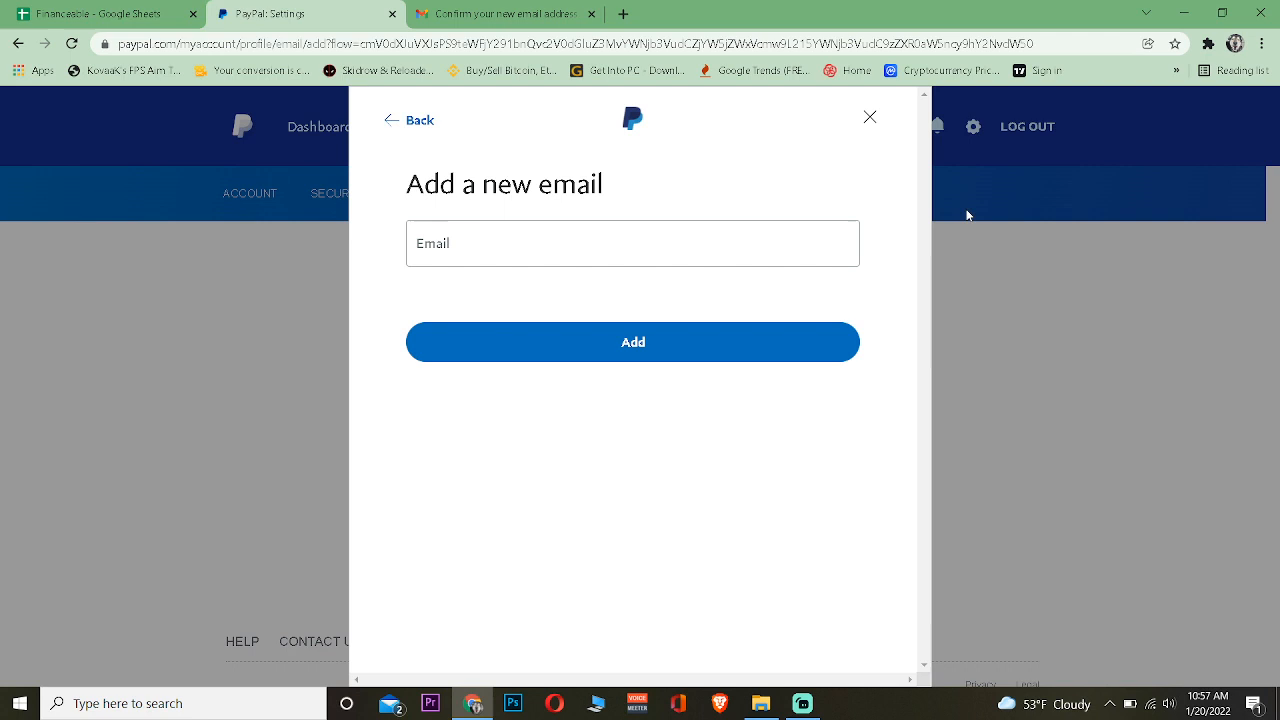
{"action": "mouse_move", "coordinate": [616, 235]}
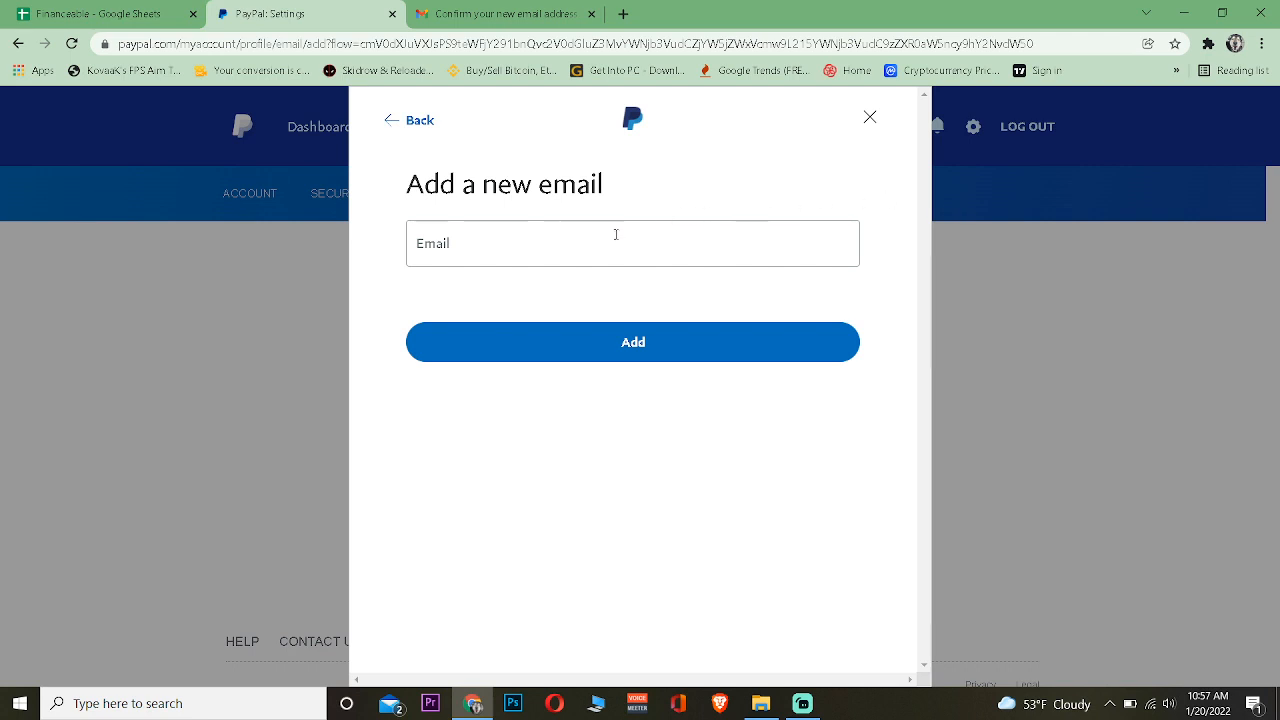
{"action": "mouse_move", "coordinate": [565, 283]}
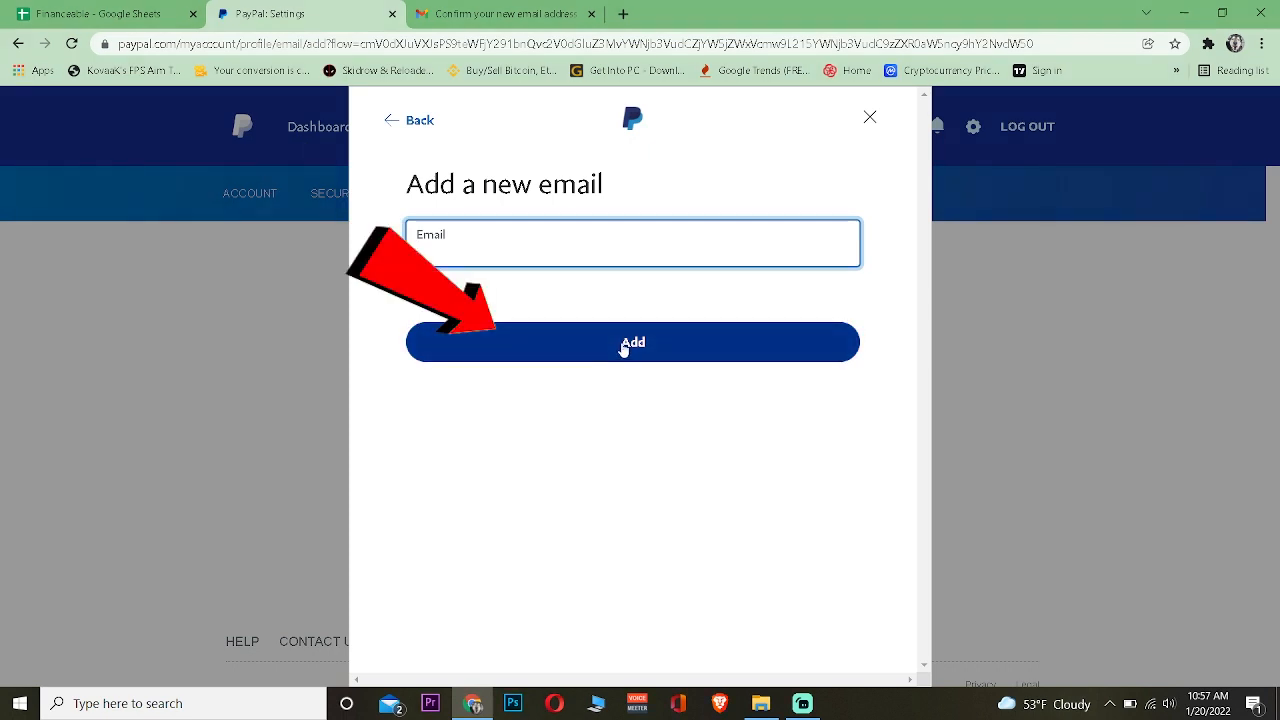
{"action": "left_click", "coordinate": [505, 14]}
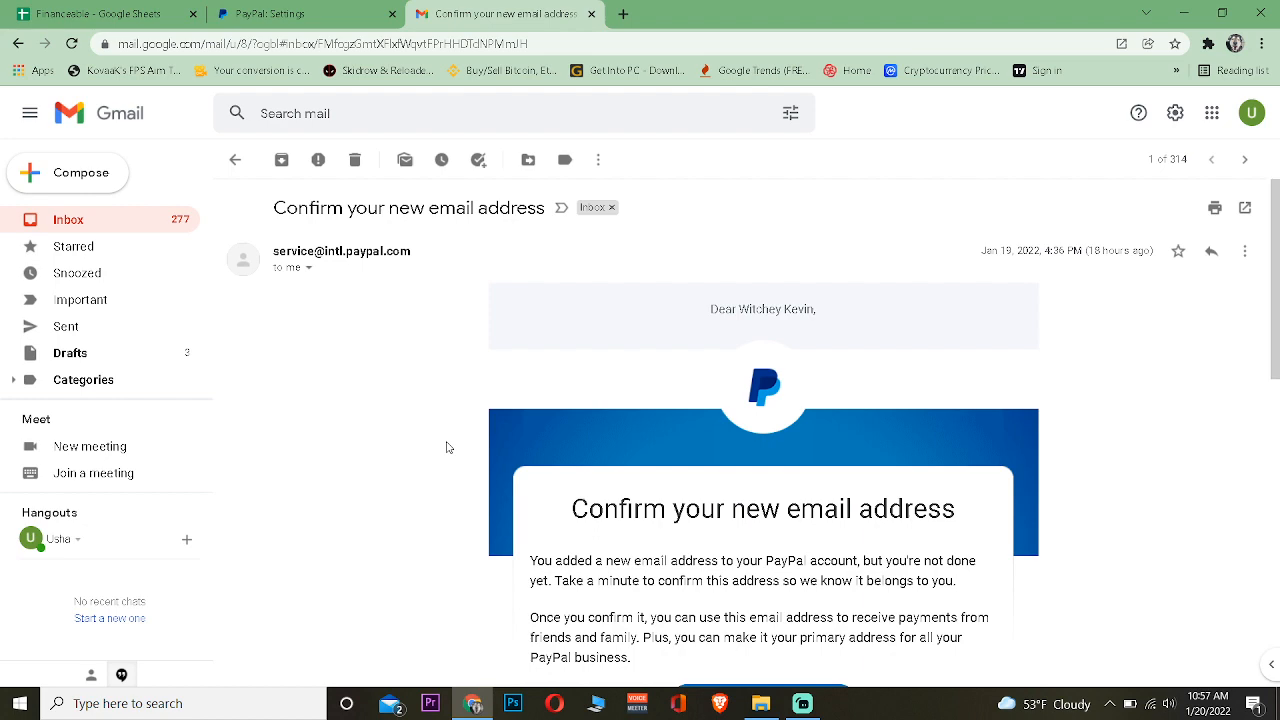
- Scroll the Gmail 'Confirm your new email address' message to the Confirm My Email Address button
{"action": "scroll", "scroll_direction": "down", "scroll_amount": 3}
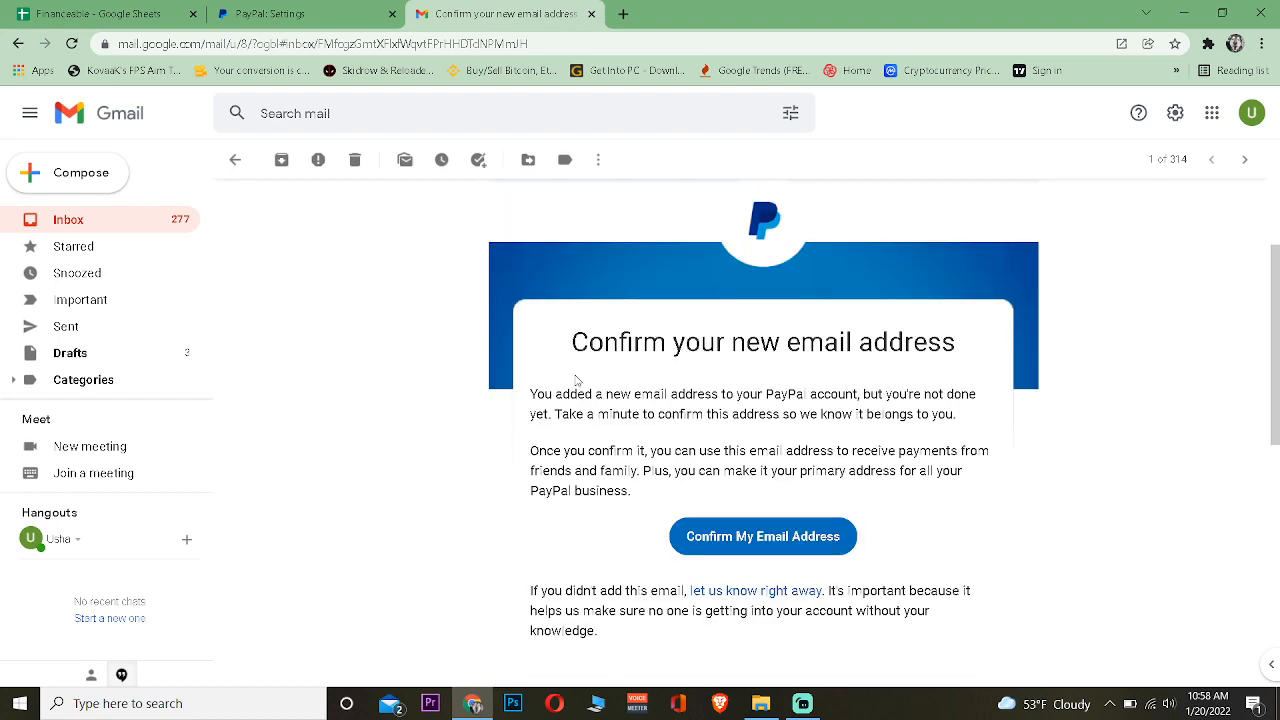
{"action": "scroll", "scroll_direction": "down", "scroll_amount": 3}
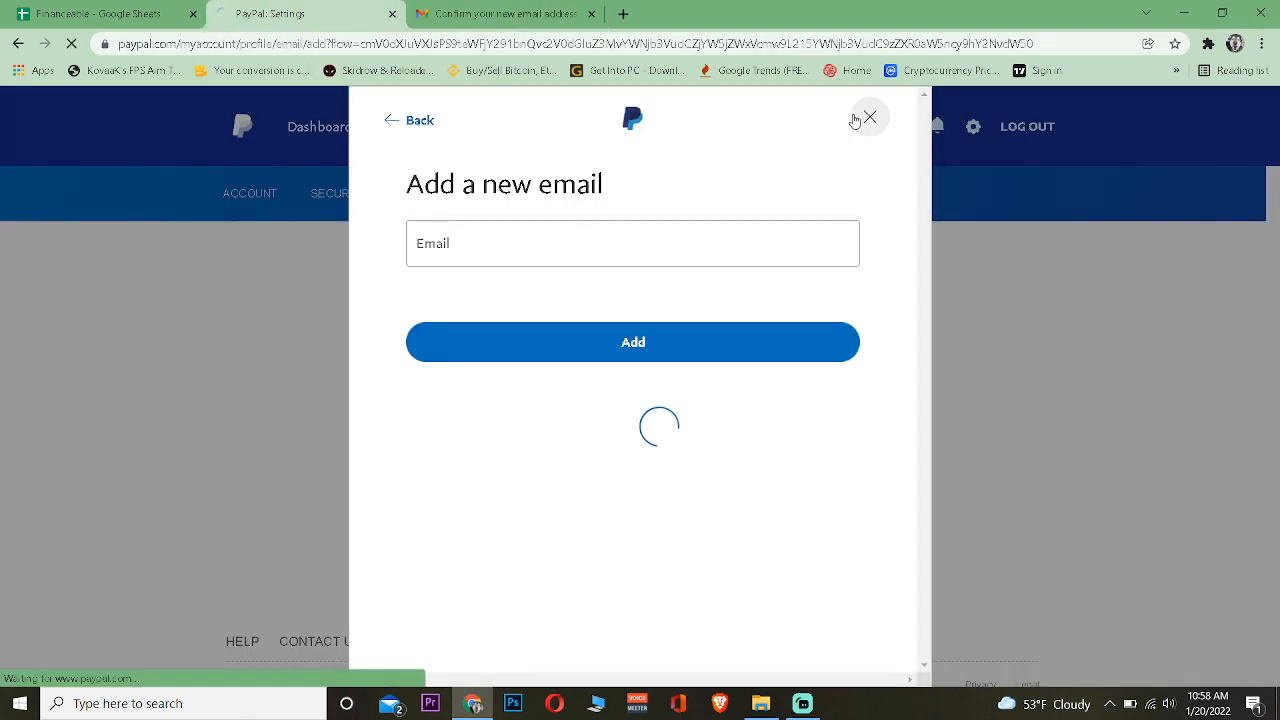
{"action": "mouse_move", "coordinate": [640, 143]}
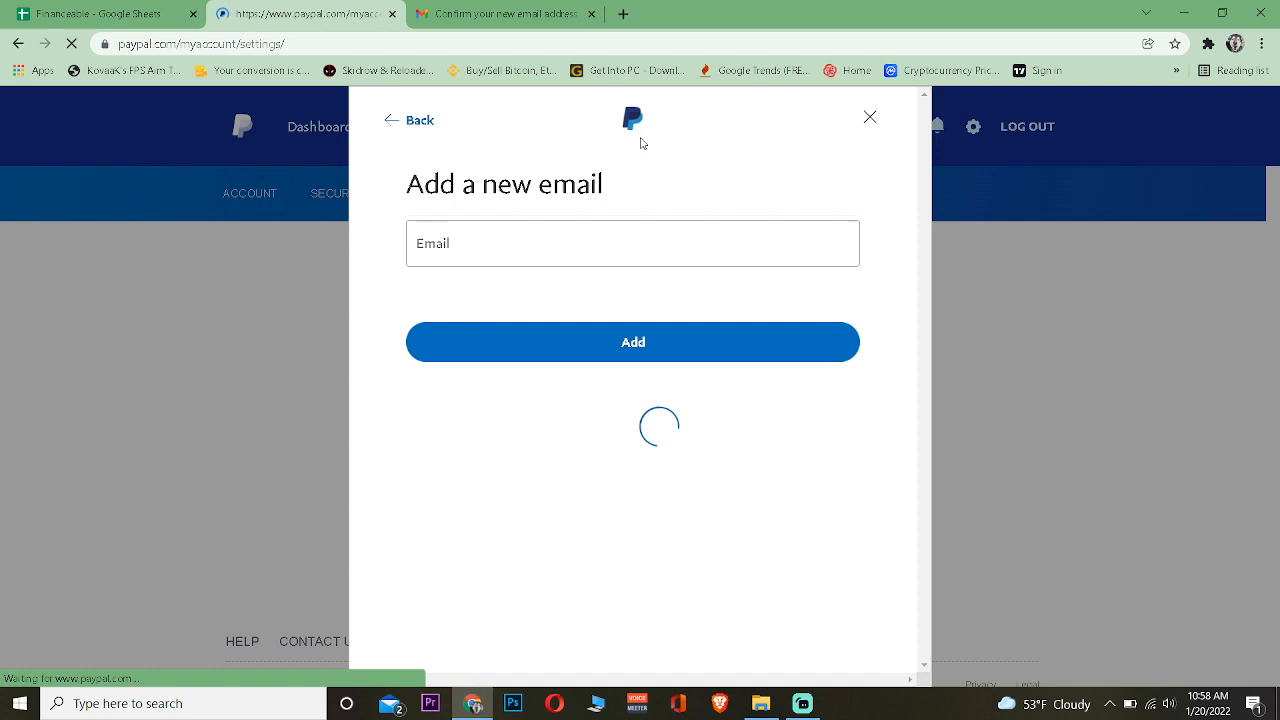
- Close the add-email dialog and return to the PayPal dashboard via the logo
{"action": "left_click", "coordinate": [869, 116]}
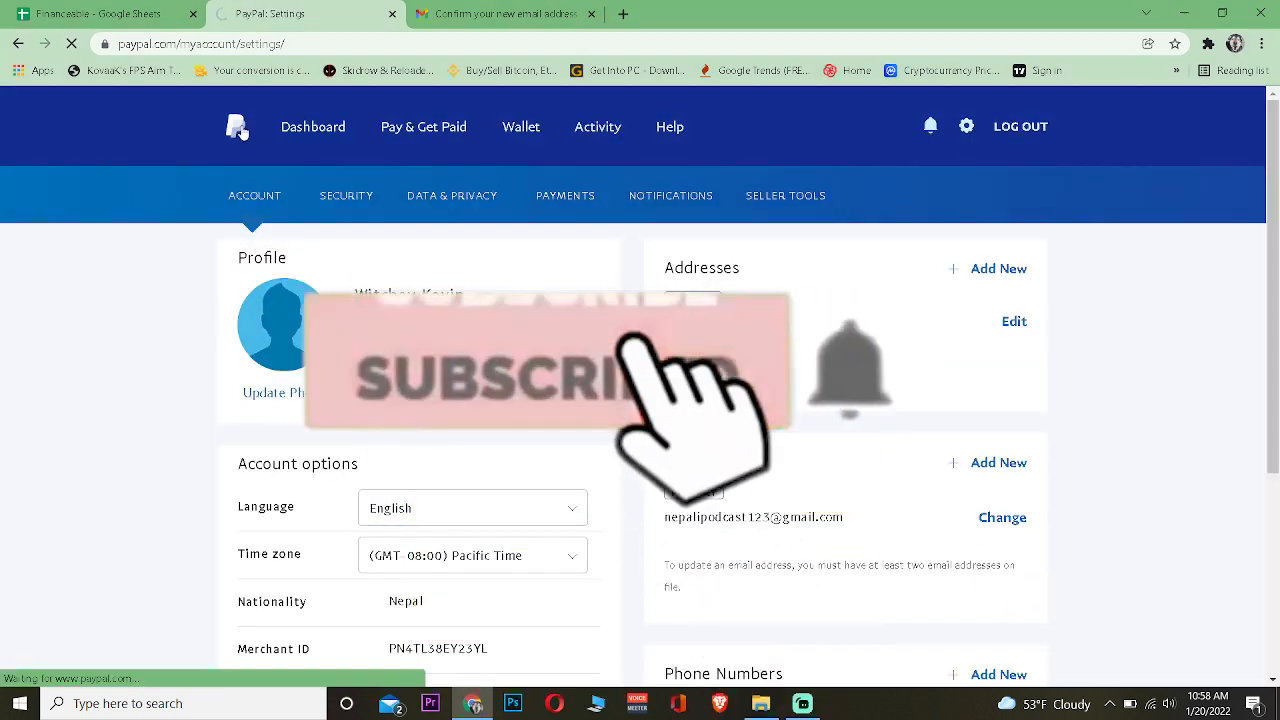
{"action": "left_click", "coordinate": [313, 126]}
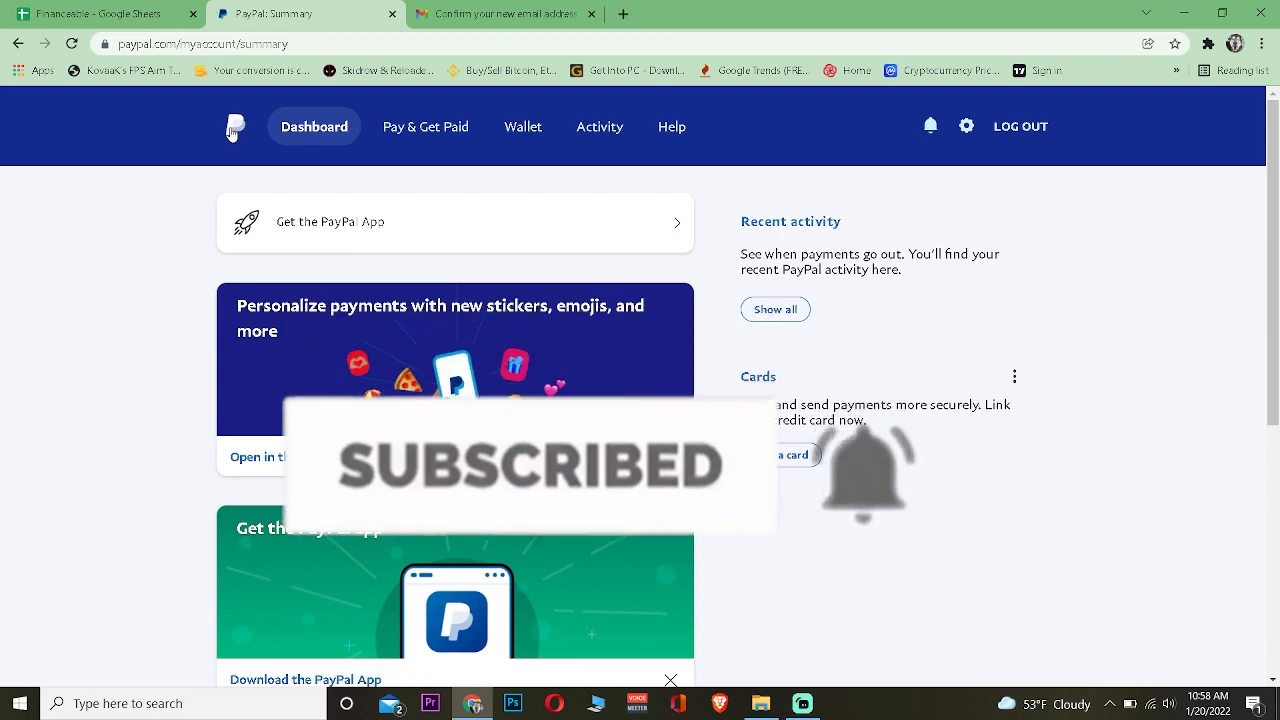